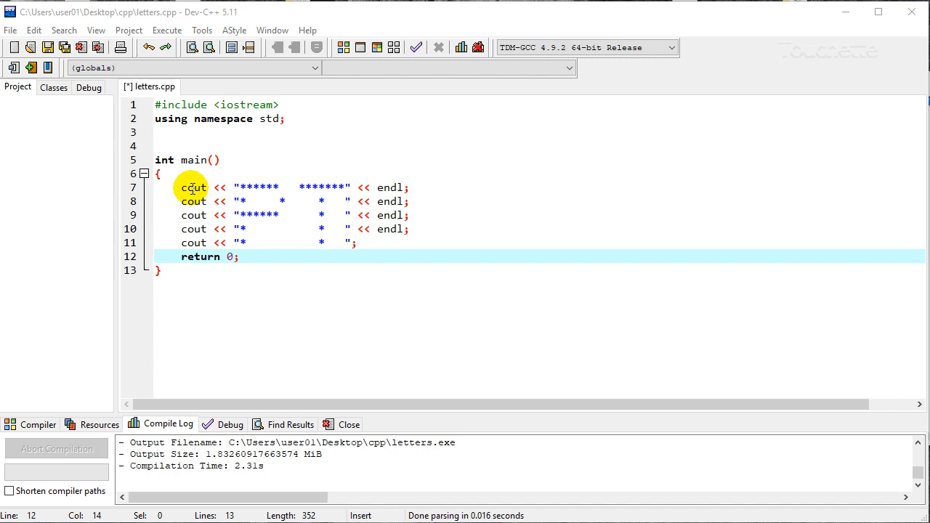
{"action": "mouse_move", "coordinate": [246, 186]}
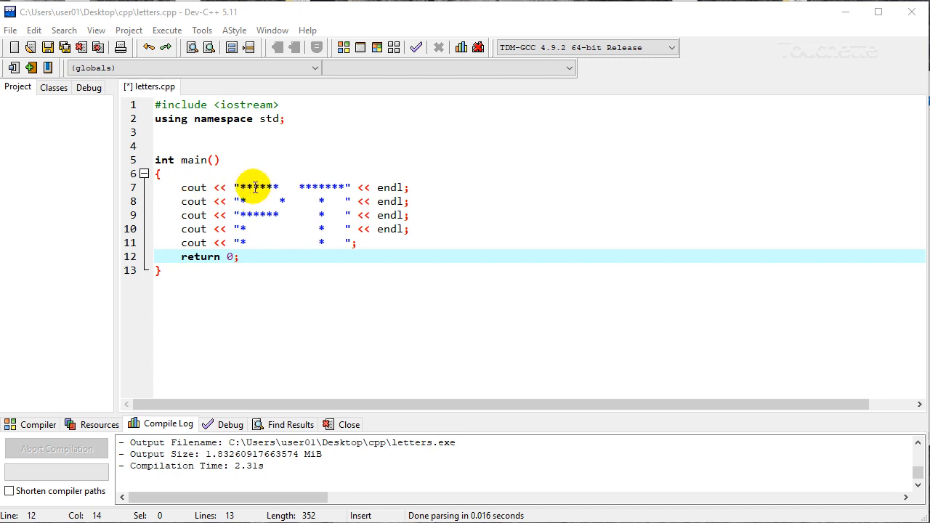
{"action": "mouse_move", "coordinate": [294, 216]}
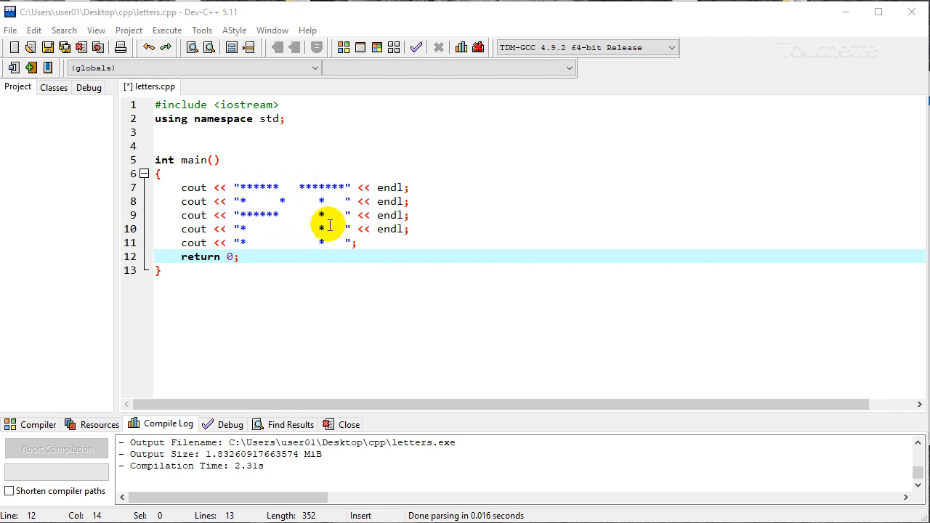
{"action": "mouse_move", "coordinate": [281, 227]}
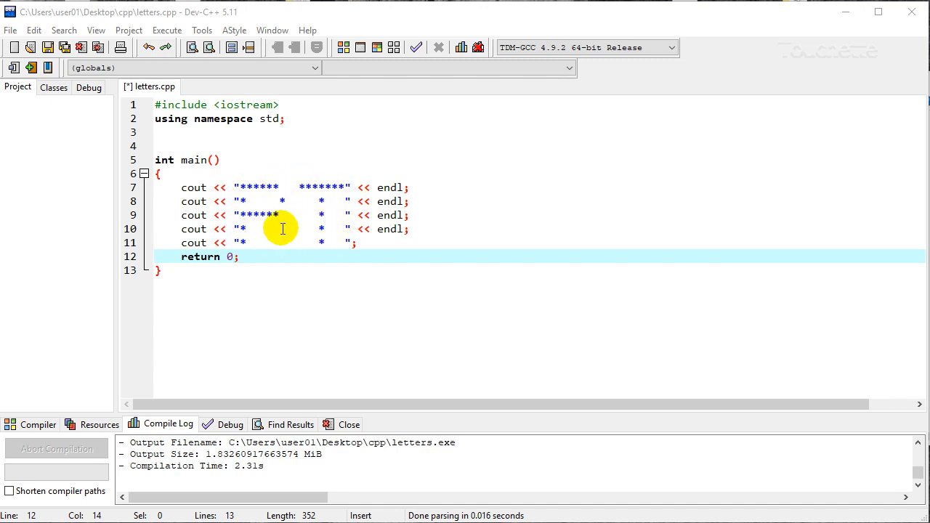
{"action": "mouse_move", "coordinate": [270, 219]}
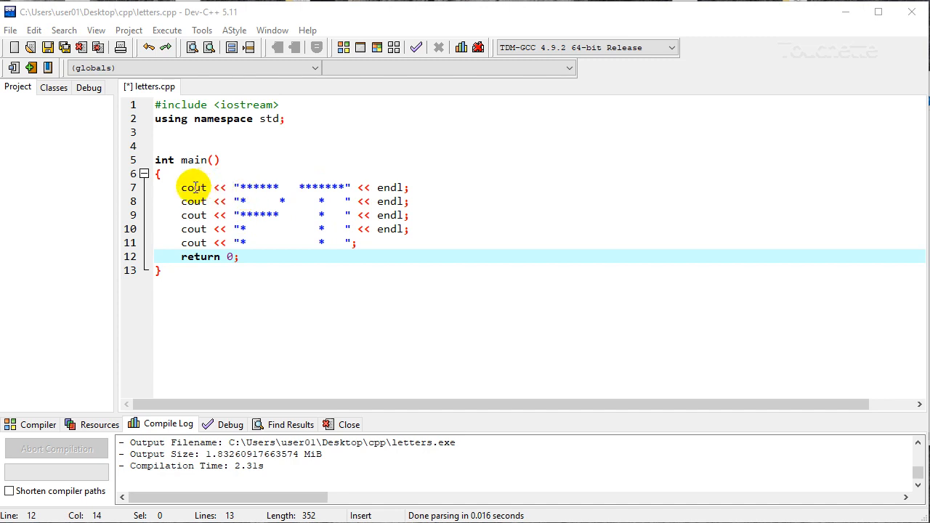
{"action": "mouse_move", "coordinate": [264, 186]}
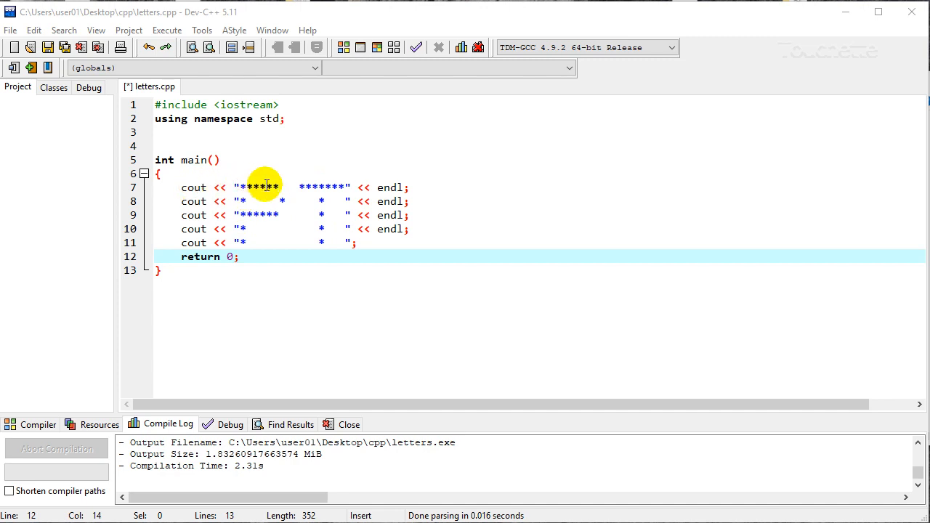
{"action": "mouse_move", "coordinate": [325, 183]}
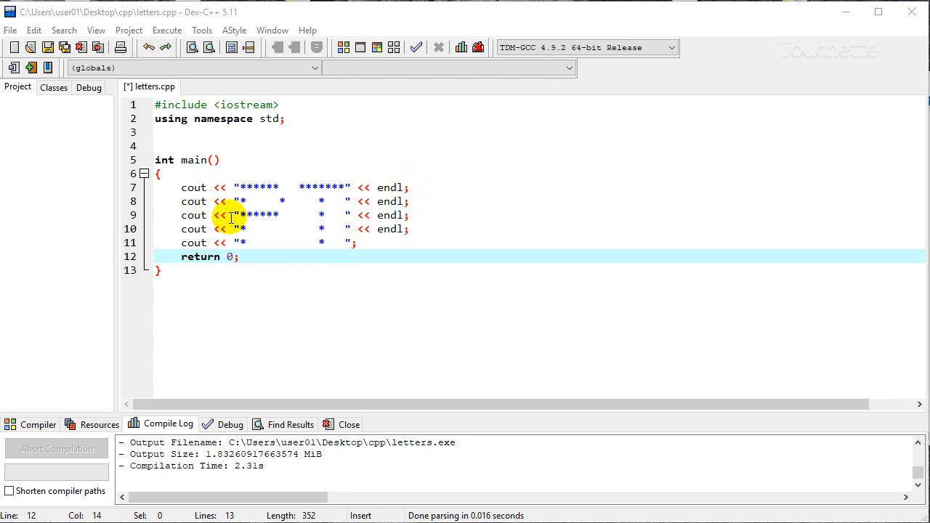
{"action": "mouse_move", "coordinate": [186, 210]}
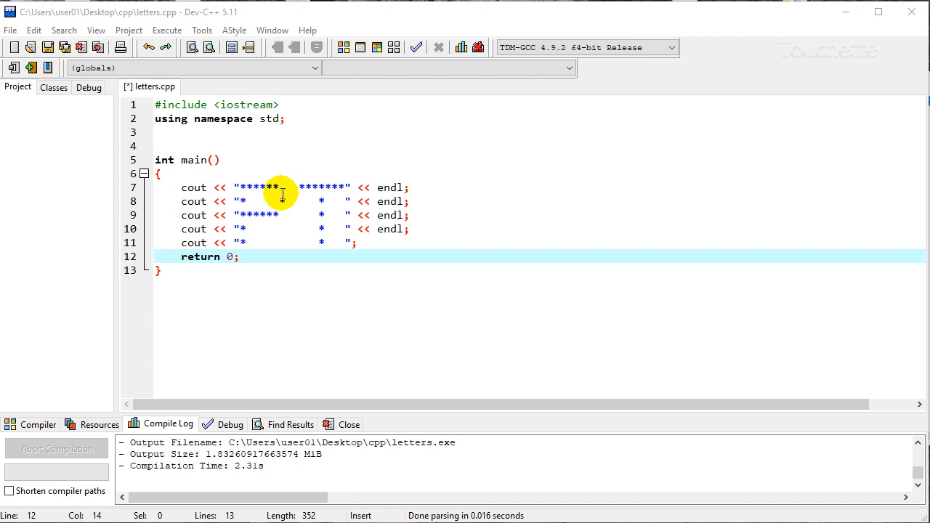
{"action": "mouse_move", "coordinate": [302, 187]}
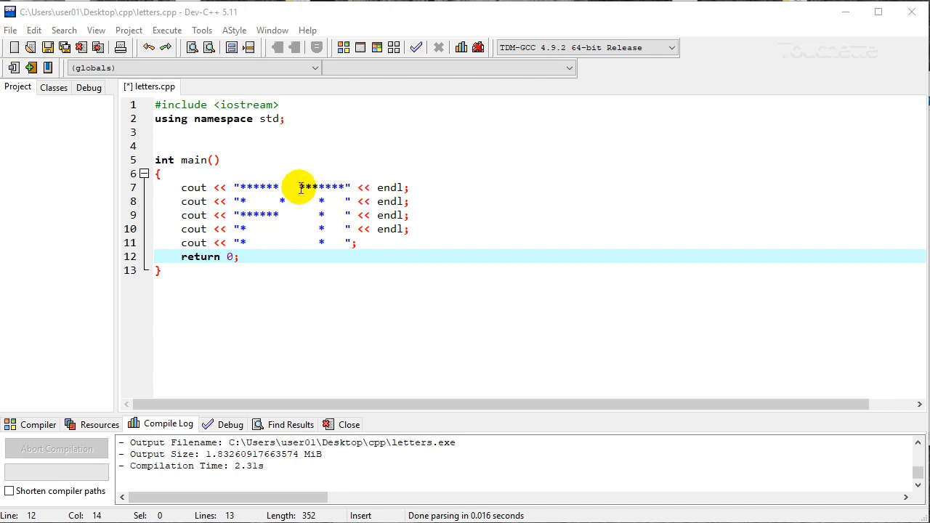
{"action": "mouse_move", "coordinate": [250, 117]}
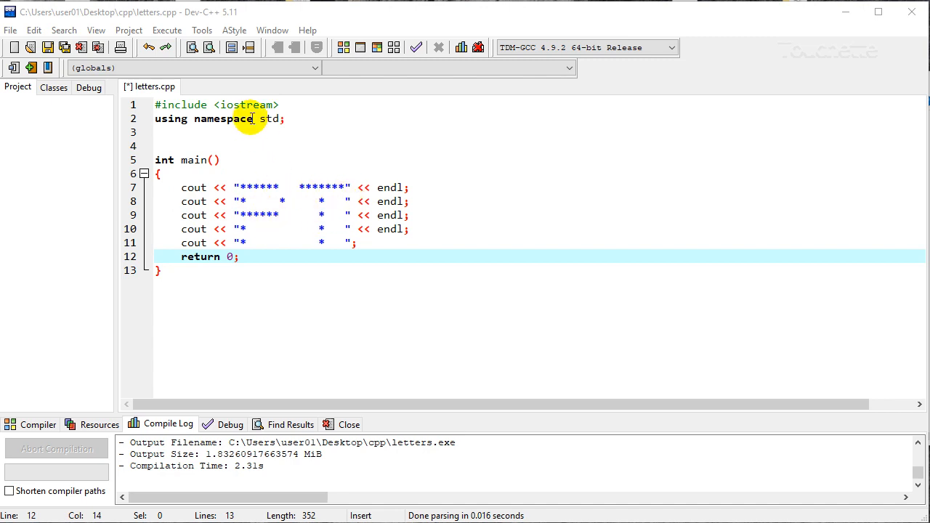
Launch letters.exe via Execute > Run so the console prints the asterisk block letters.
{"action": "left_click", "coordinate": [167, 29]}
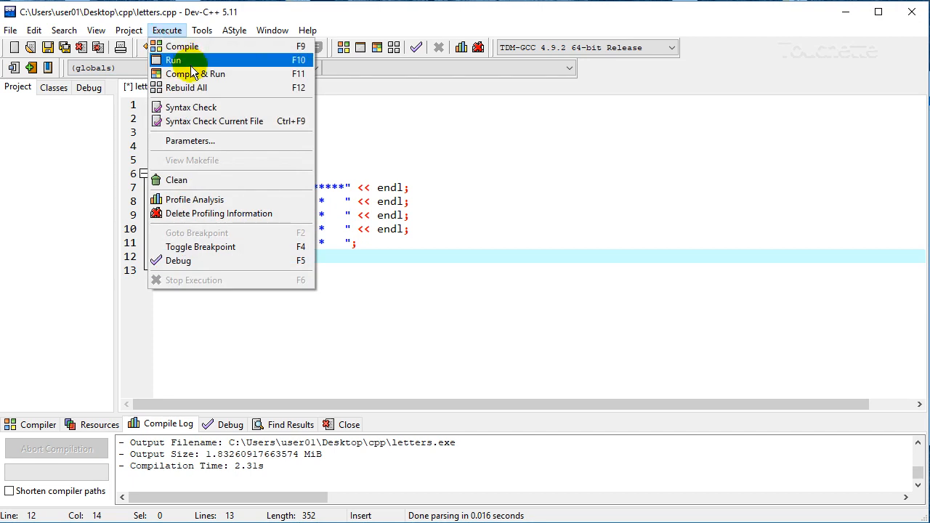
{"action": "left_click", "coordinate": [180, 45]}
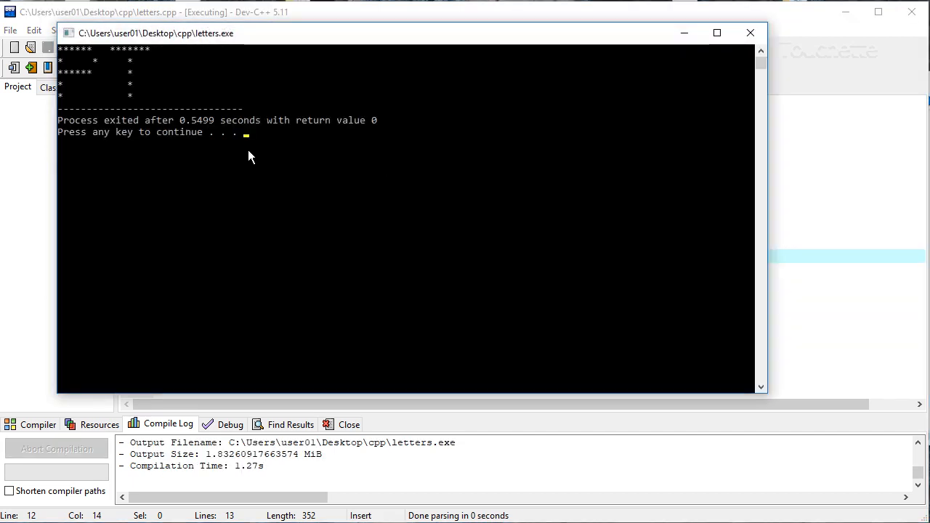
{"action": "mouse_move", "coordinate": [48, 67]}
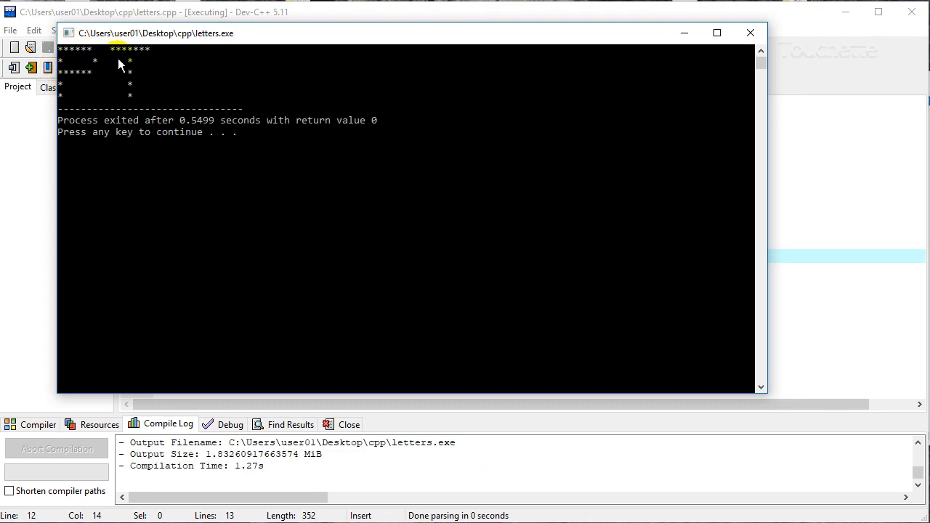
{"action": "mouse_move", "coordinate": [201, 125]}
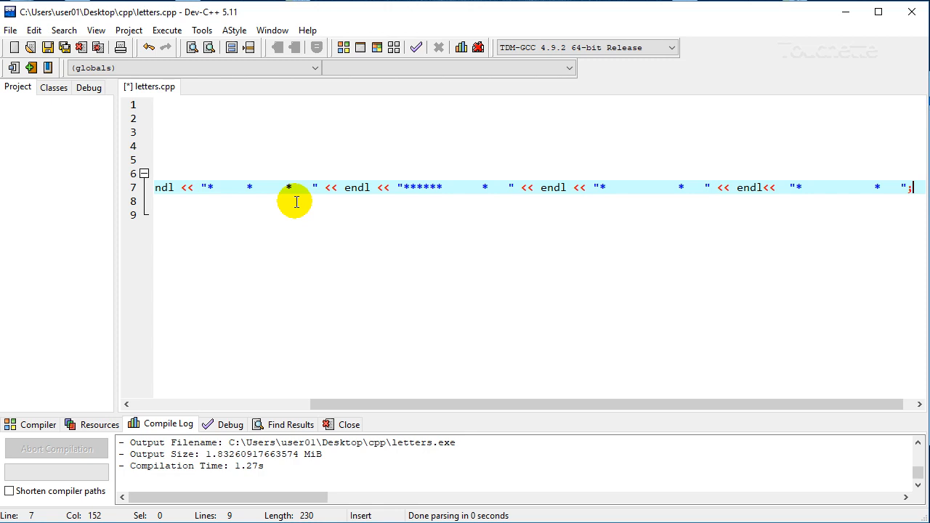
Scroll left along the merged single cout line chaining the letter rows with endl.
{"action": "scroll", "scroll_direction": "left", "scroll_amount": 3}
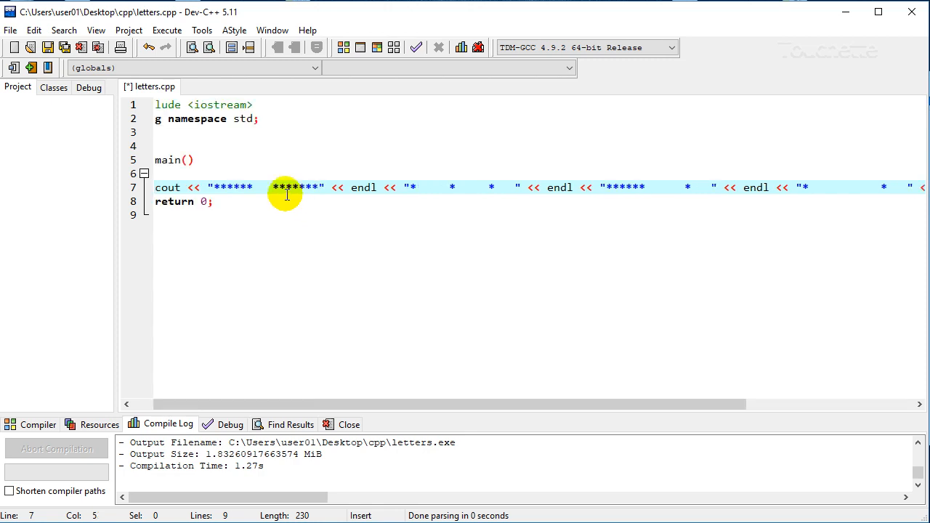
{"action": "mouse_move", "coordinate": [558, 186]}
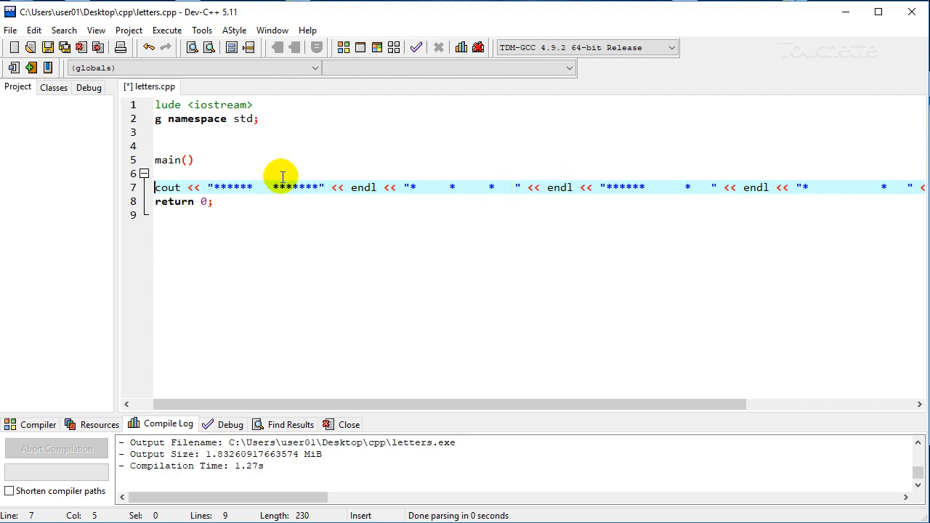
Run the one-line cout version, confirming it prints the same asterisk letters.
{"action": "left_click", "coordinate": [165, 29]}
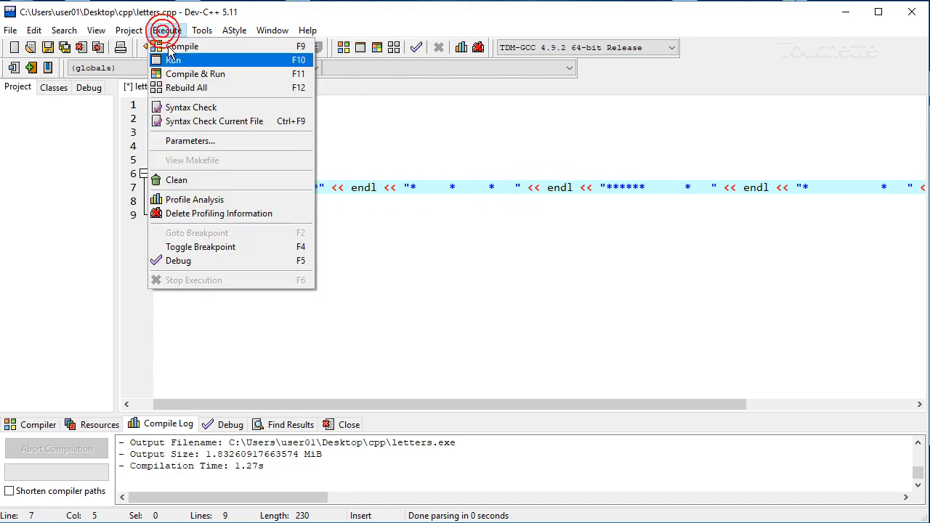
{"action": "left_click", "coordinate": [180, 45]}
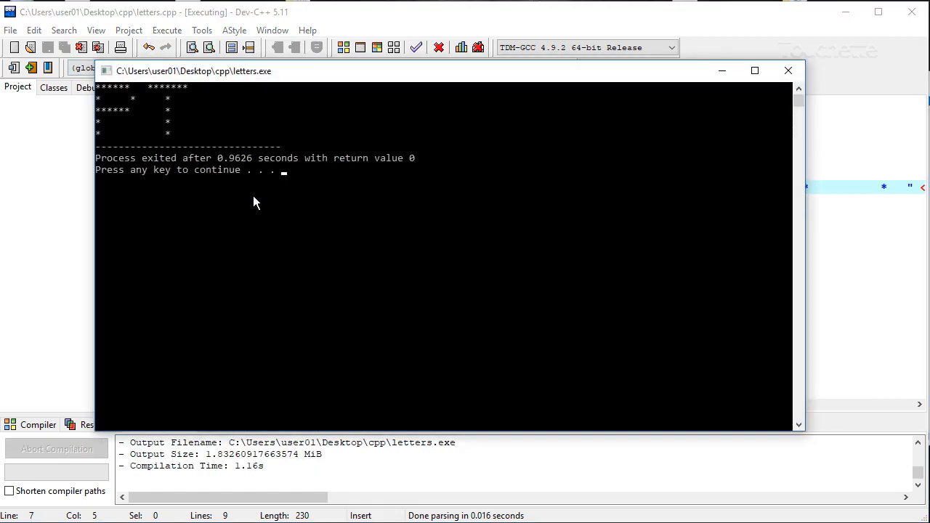
{"action": "mouse_move", "coordinate": [501, 122]}
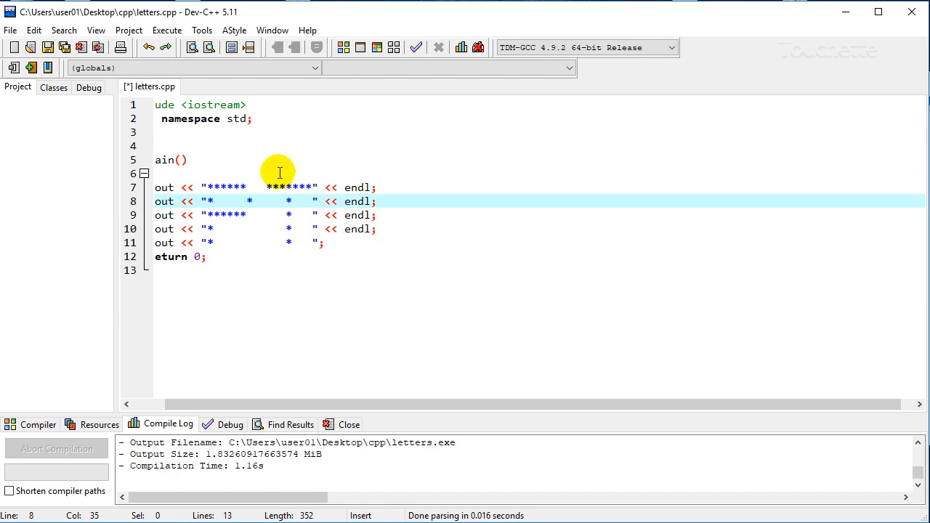
{"action": "mouse_move", "coordinate": [289, 238]}
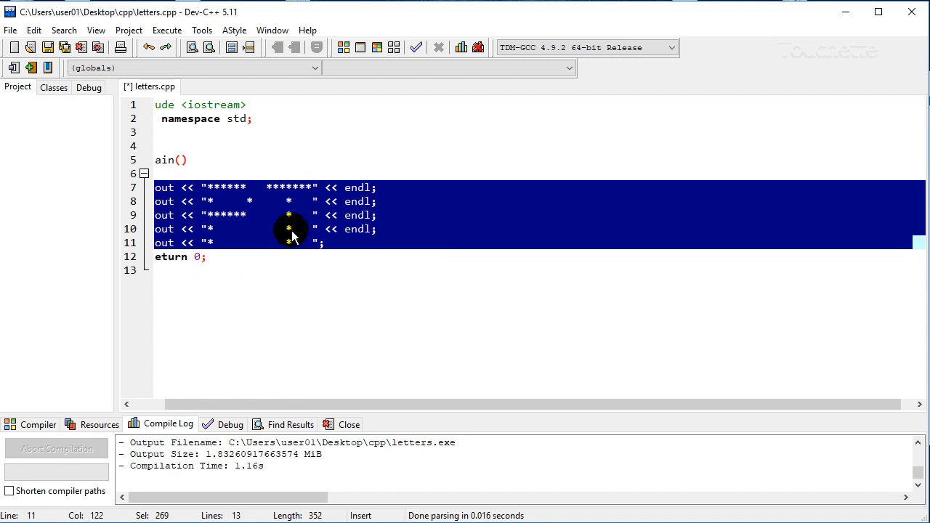
Place the cursor in the cout strings to replace the star letters with 3D ASCII-art lines.
{"action": "left_click", "coordinate": [311, 186]}
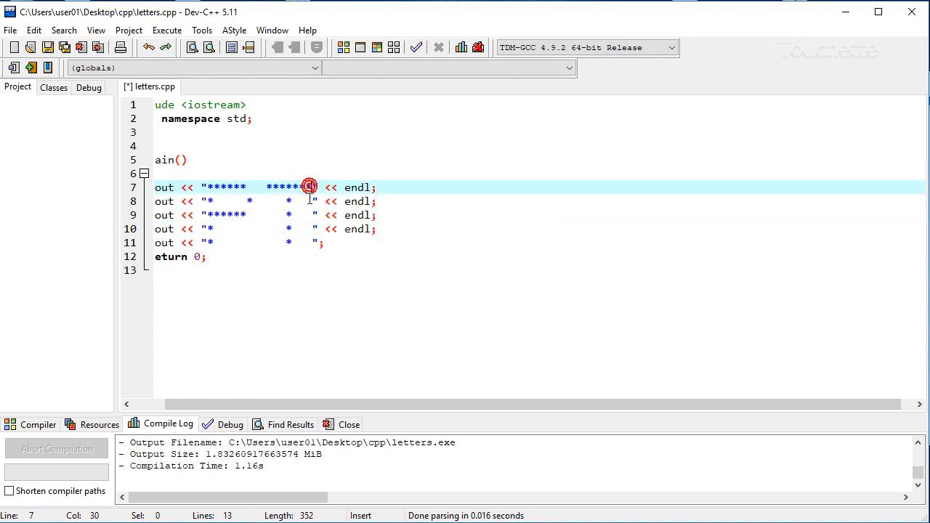
{"action": "mouse_move", "coordinate": [312, 209]}
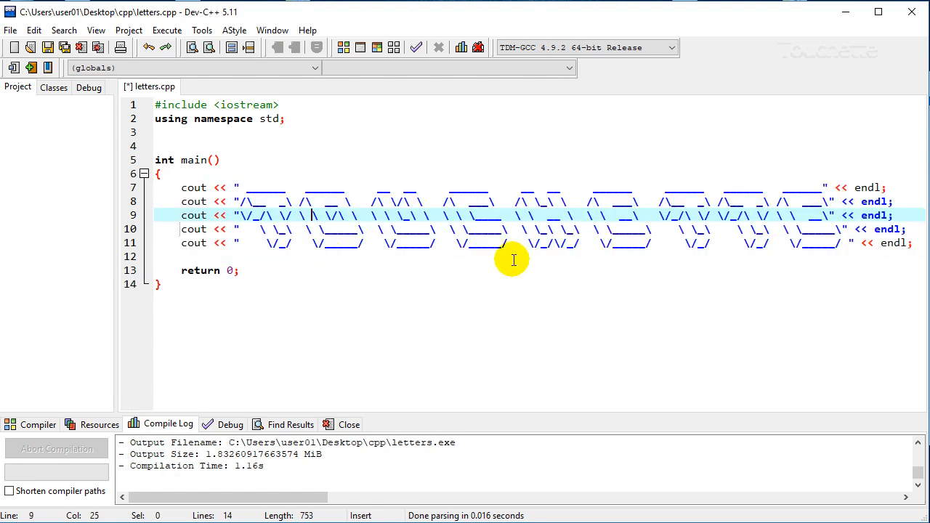
{"action": "mouse_move", "coordinate": [662, 236]}
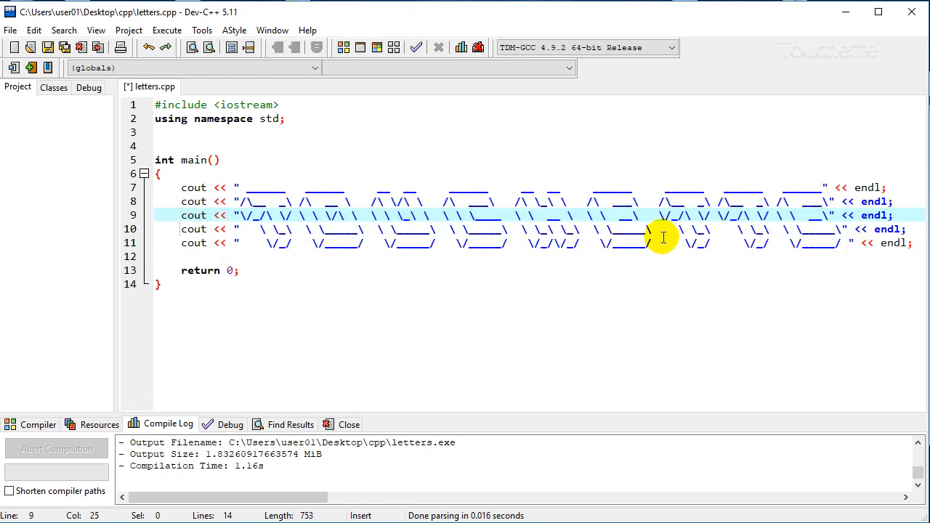
{"action": "mouse_move", "coordinate": [389, 230]}
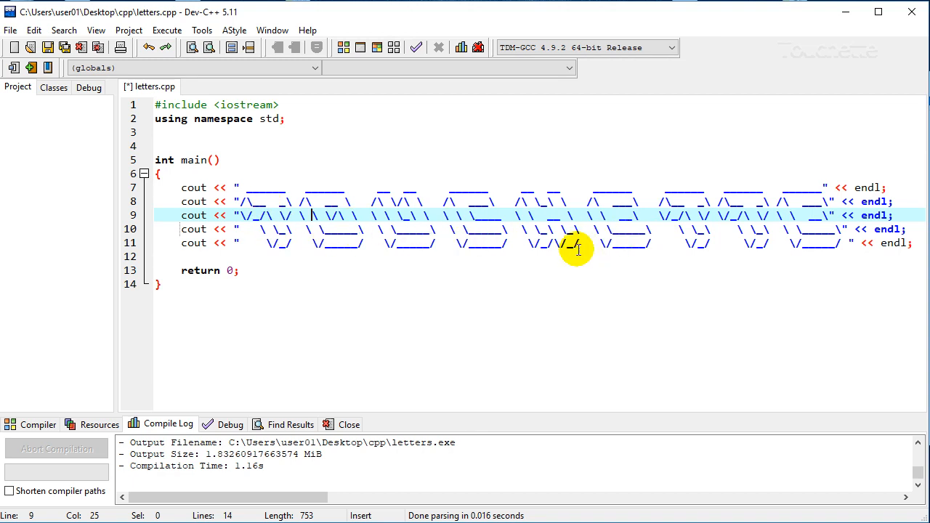
{"action": "mouse_move", "coordinate": [430, 221]}
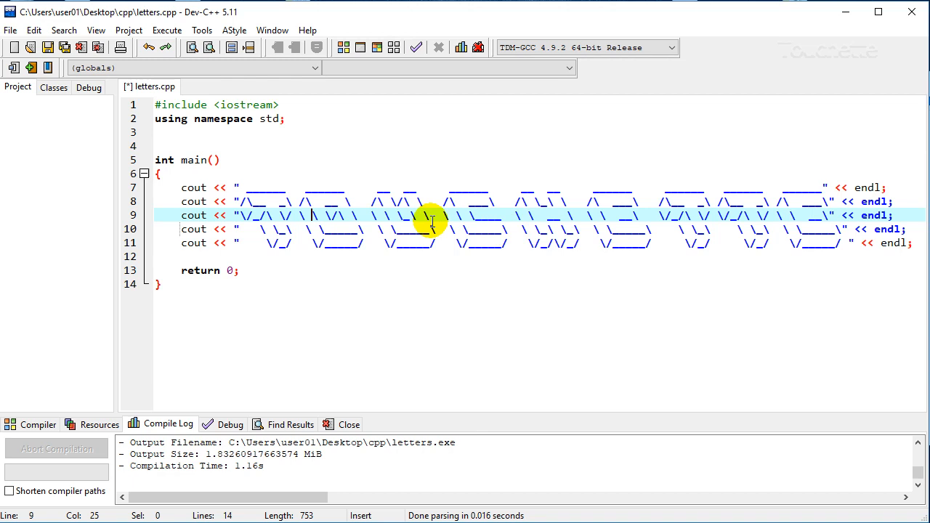
{"action": "left_click", "coordinate": [247, 200]}
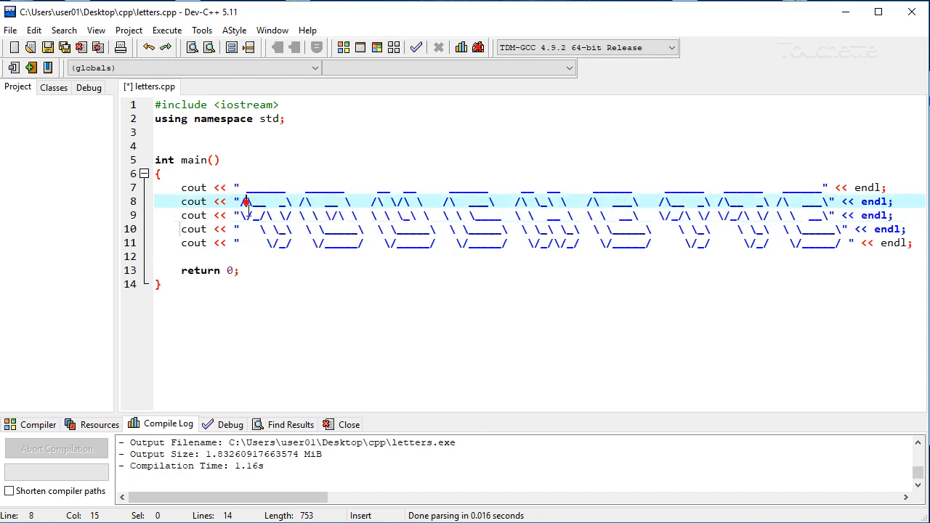
{"action": "mouse_move", "coordinate": [406, 304]}
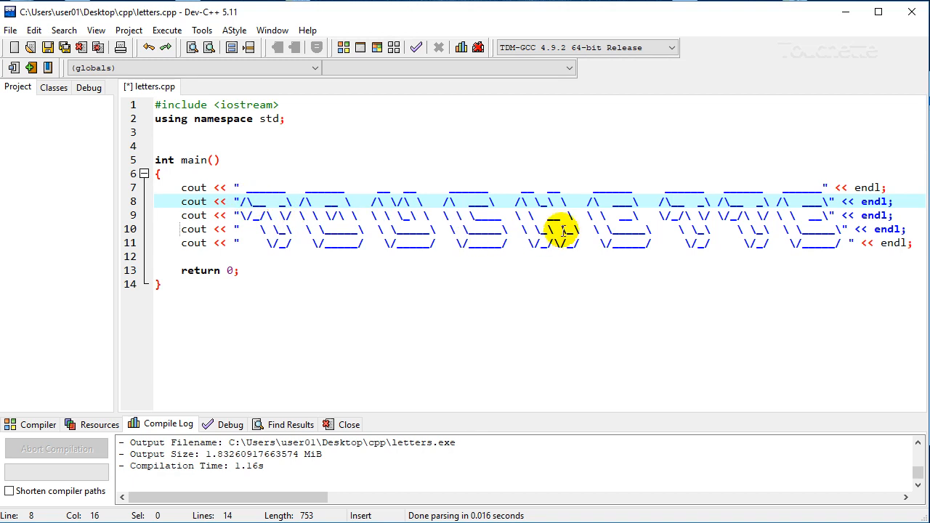
{"action": "mouse_move", "coordinate": [511, 218]}
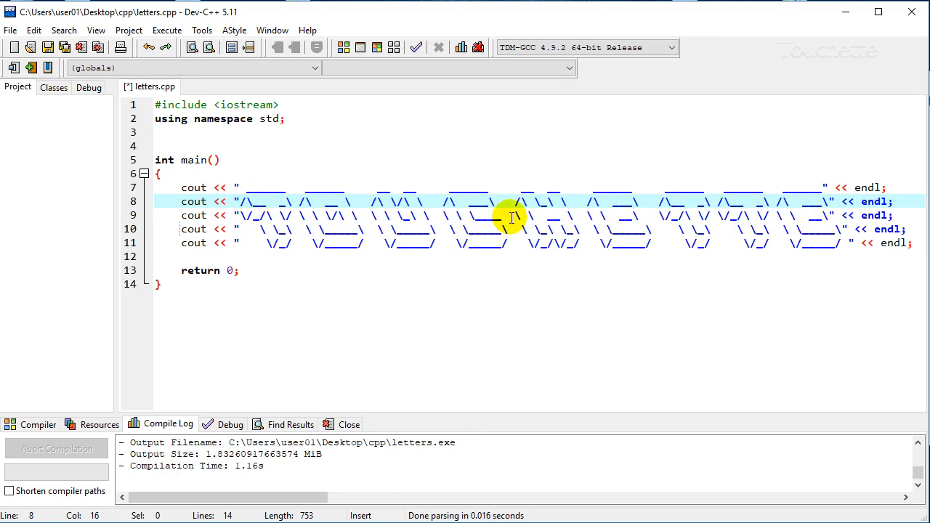
{"action": "mouse_move", "coordinate": [249, 203]}
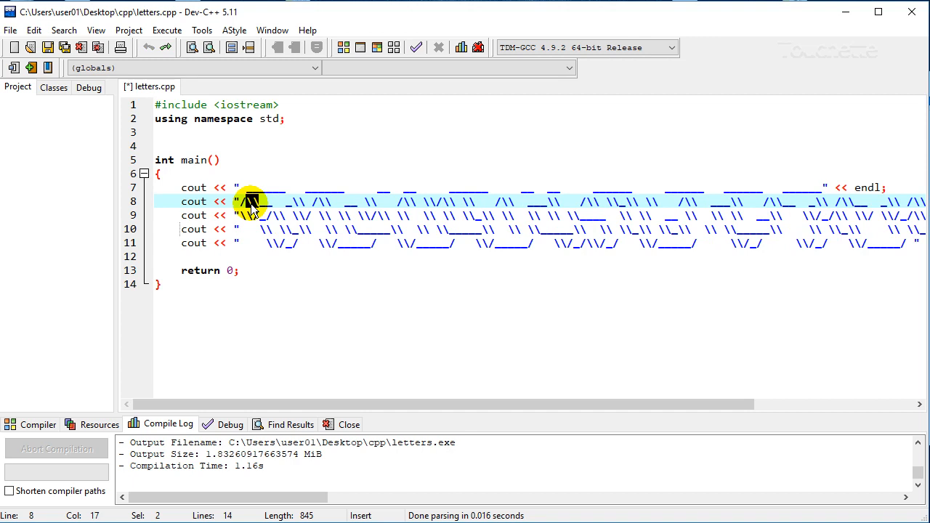
{"action": "mouse_move", "coordinate": [250, 206]}
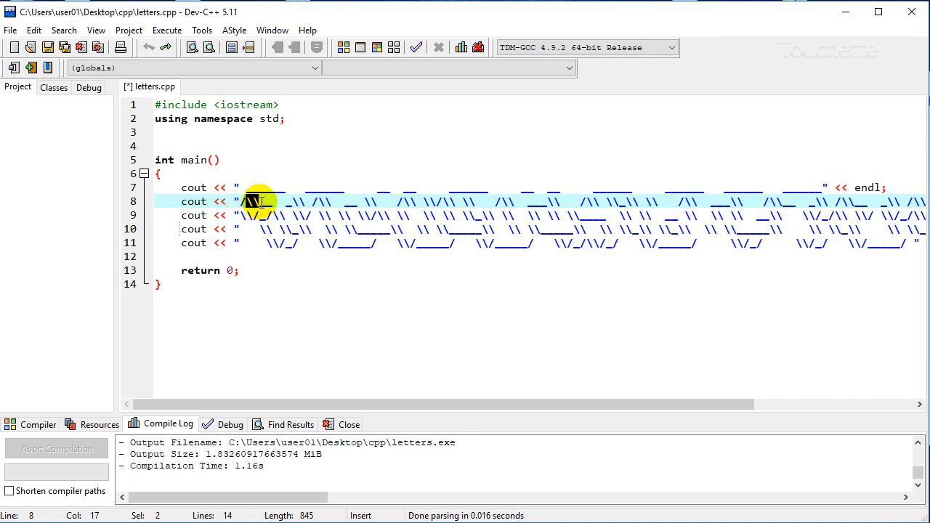
{"action": "mouse_move", "coordinate": [712, 235]}
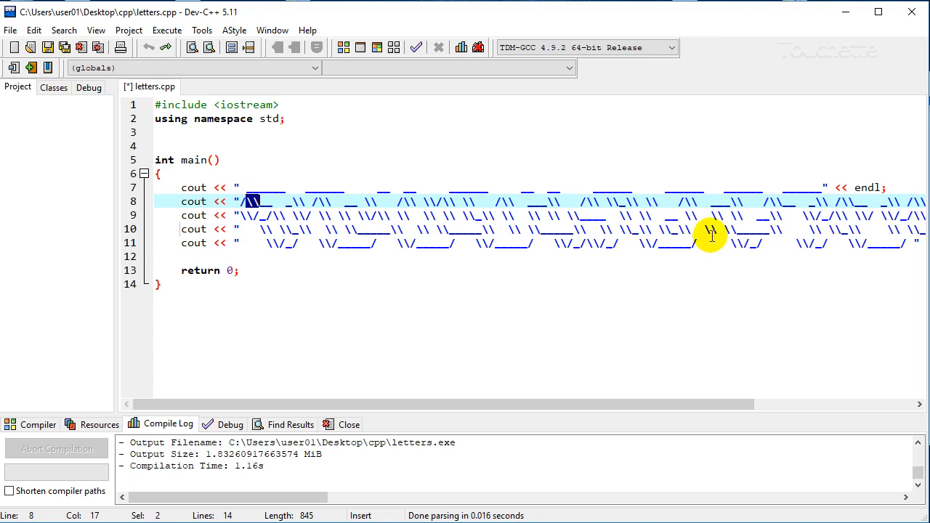
{"action": "mouse_move", "coordinate": [592, 201]}
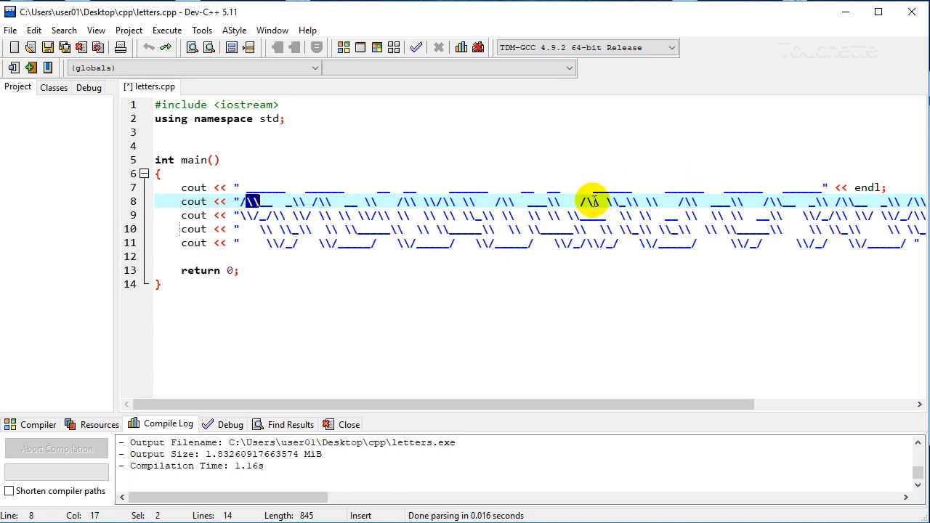
{"action": "mouse_move", "coordinate": [177, 98]}
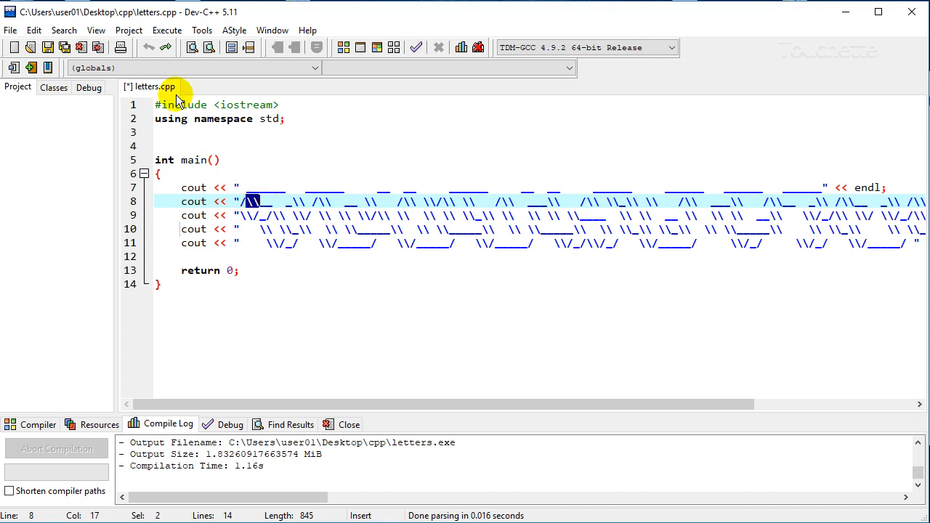
{"action": "mouse_move", "coordinate": [167, 31]}
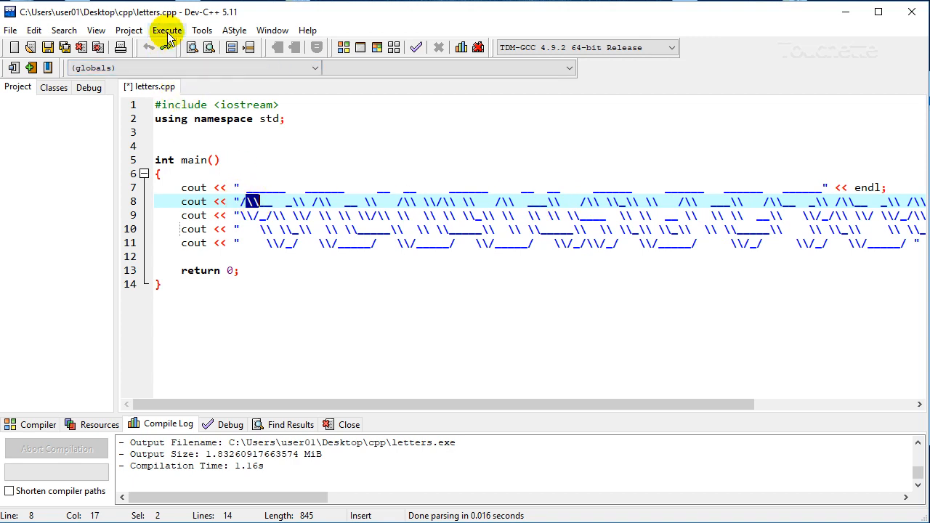
Compile and run the escaped letters.cpp so the console shows the 3D lettering.
{"action": "left_click", "coordinate": [166, 29]}
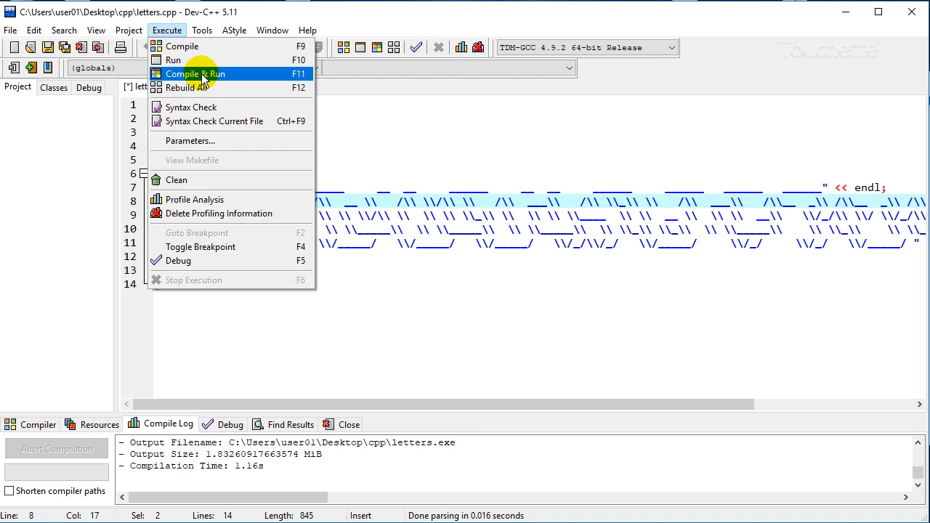
{"action": "left_click", "coordinate": [195, 73]}
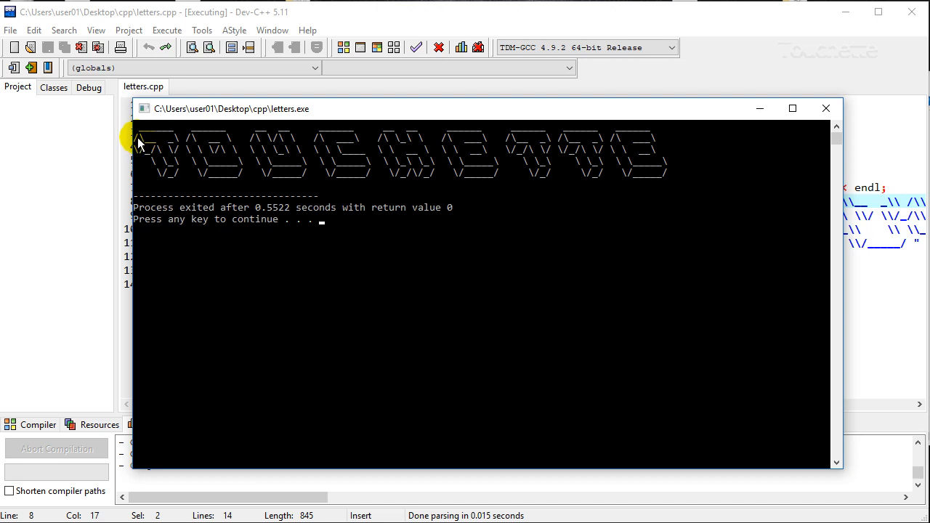
{"action": "mouse_move", "coordinate": [145, 143]}
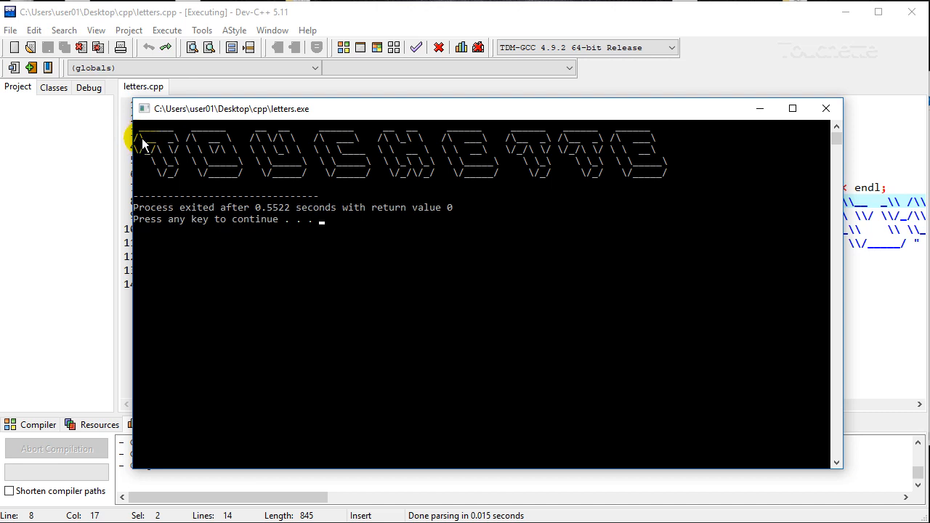
{"action": "mouse_move", "coordinate": [351, 238]}
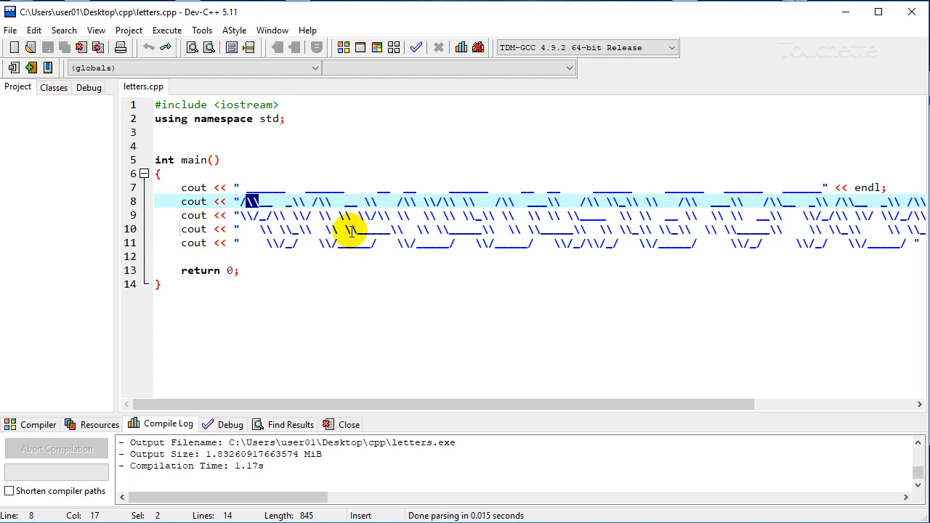
{"action": "mouse_move", "coordinate": [636, 227]}
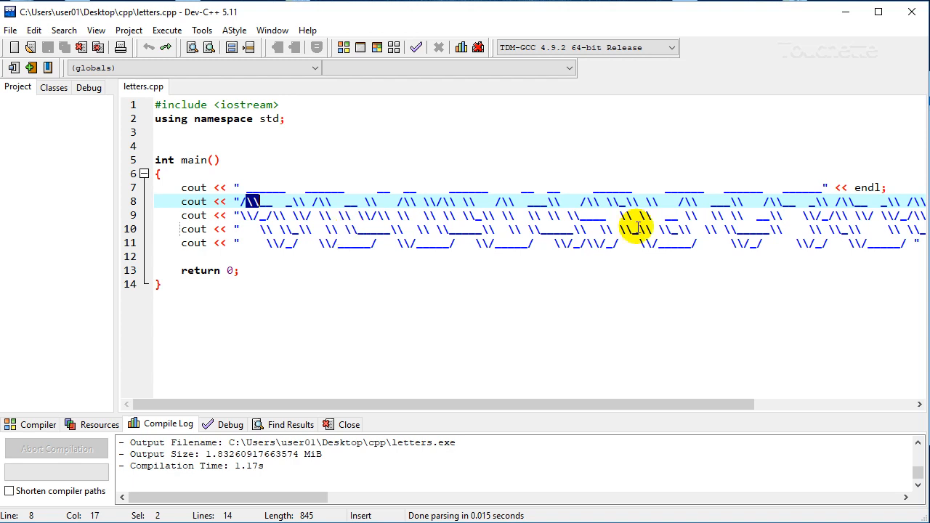